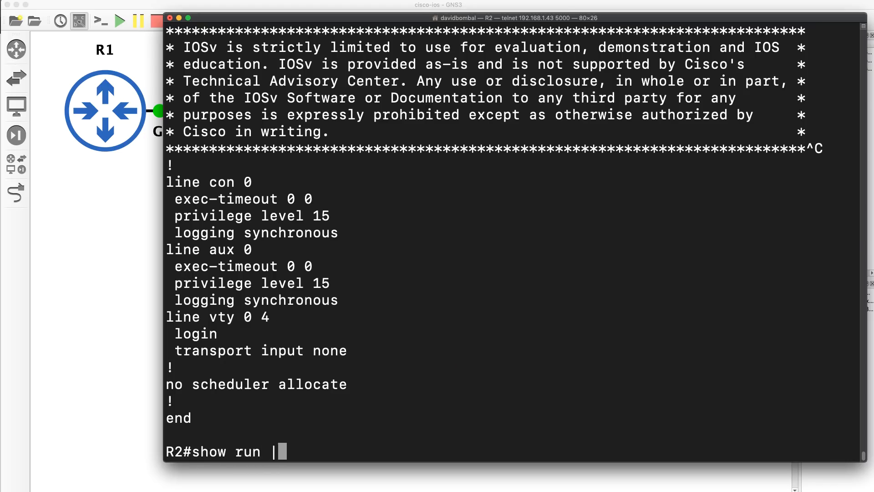
Run 'show run | begin login' so R2's config starts at the login banner, then start a pager search
text(b)
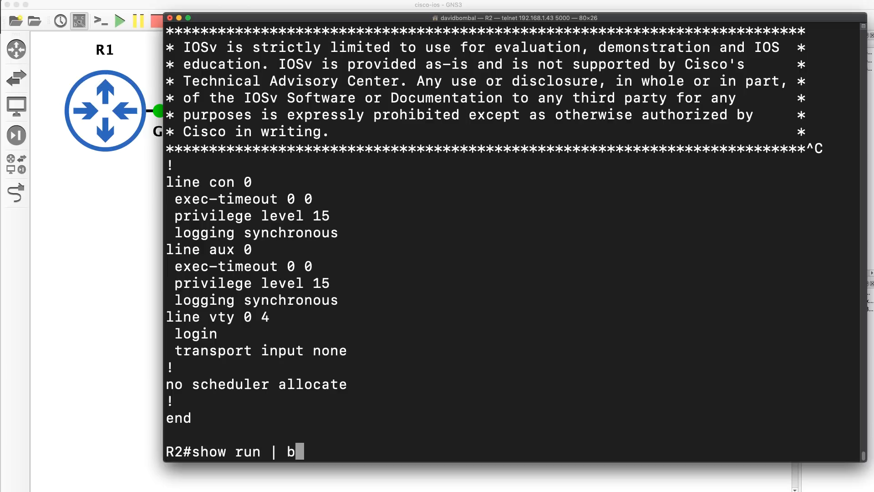
text(egi)
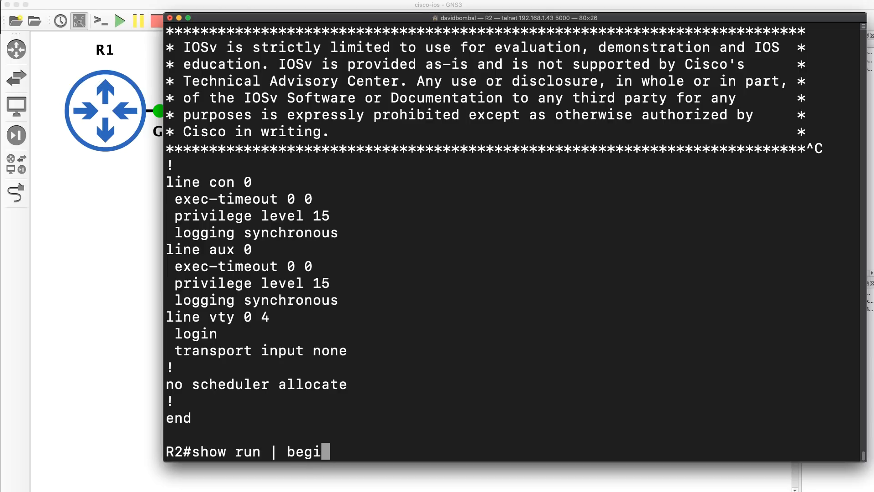
text(n)
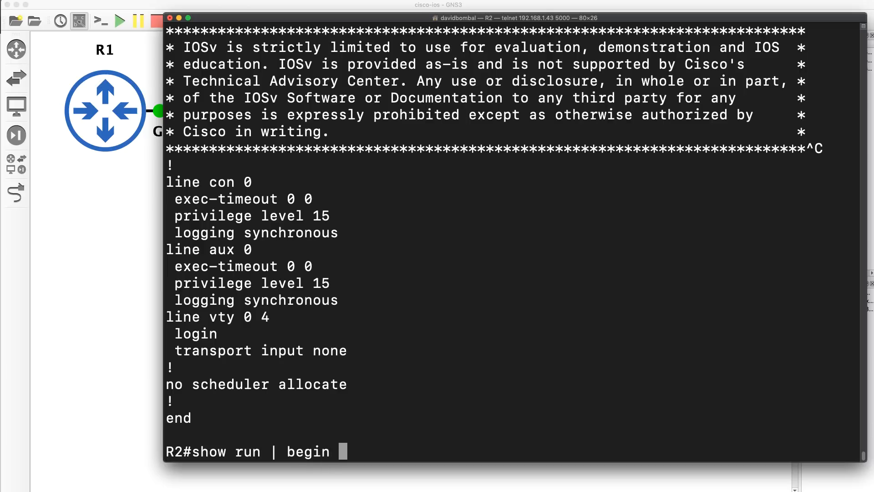
text(login)
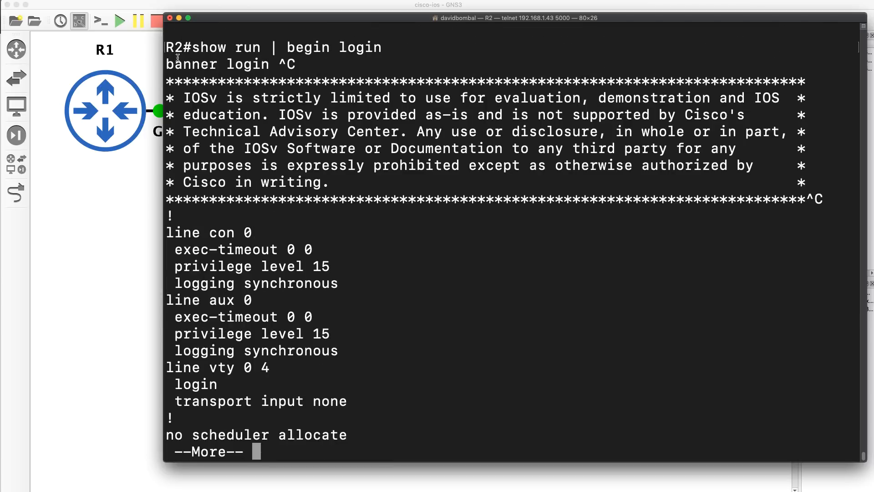
drag(165, 63, 295, 63)
text(/)
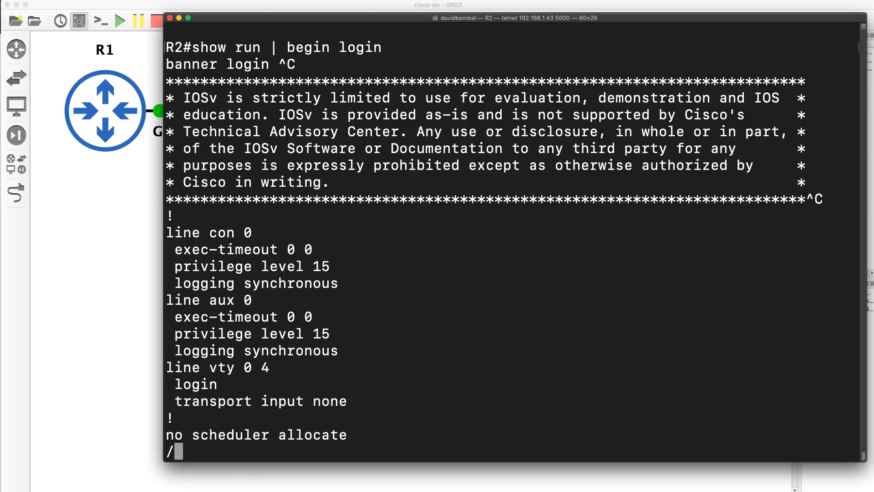
Search the paged output for 'vty', finishing the listing and returning to R2's prompt
text(vty)
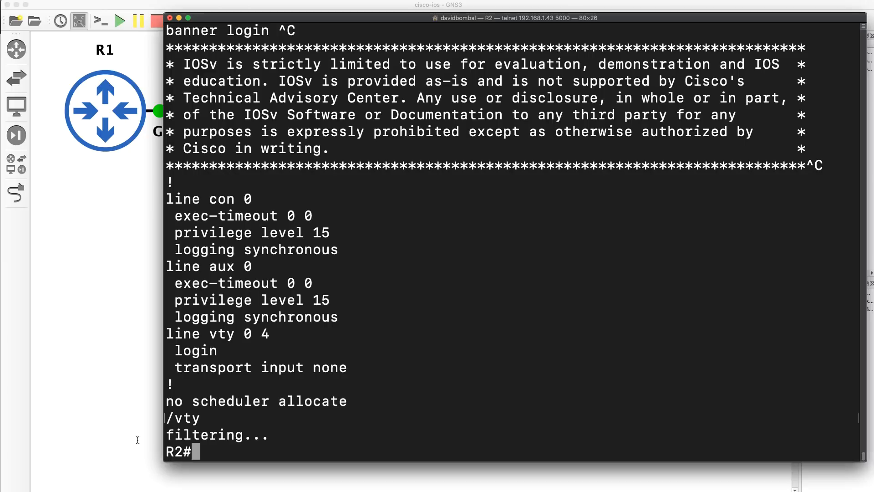
drag(209, 333, 273, 333)
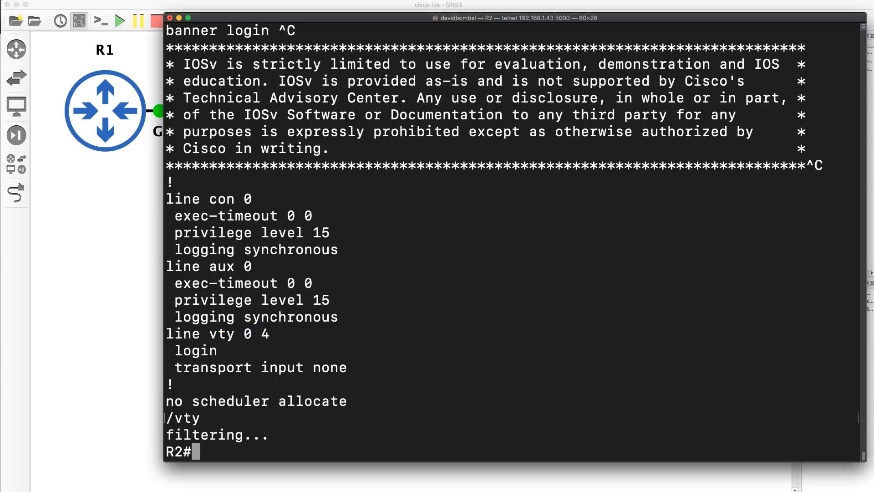
Run 'sh run | begin face' to start at the Loopback interfaces, then search ahead for 'router'
text(sh run)
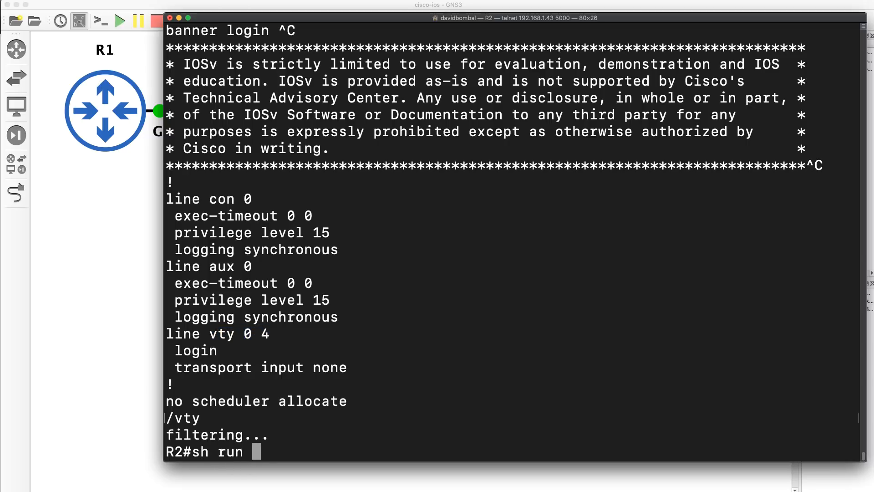
text(| begin)
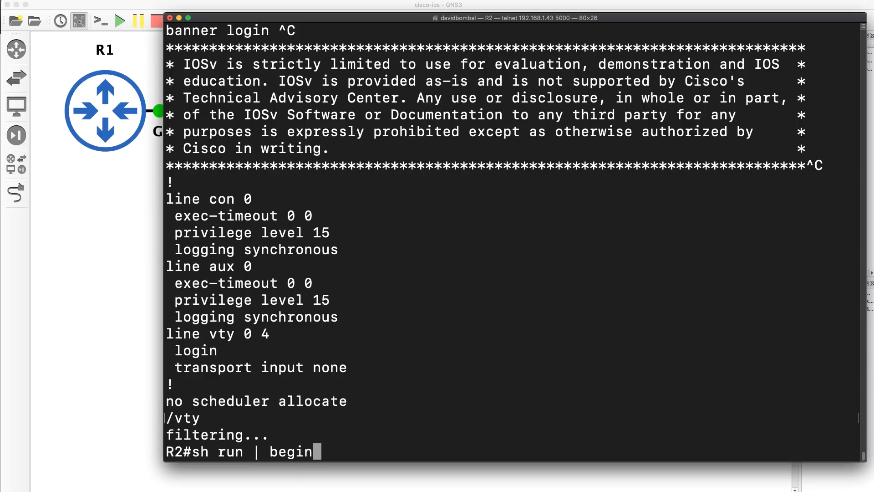
text(face)
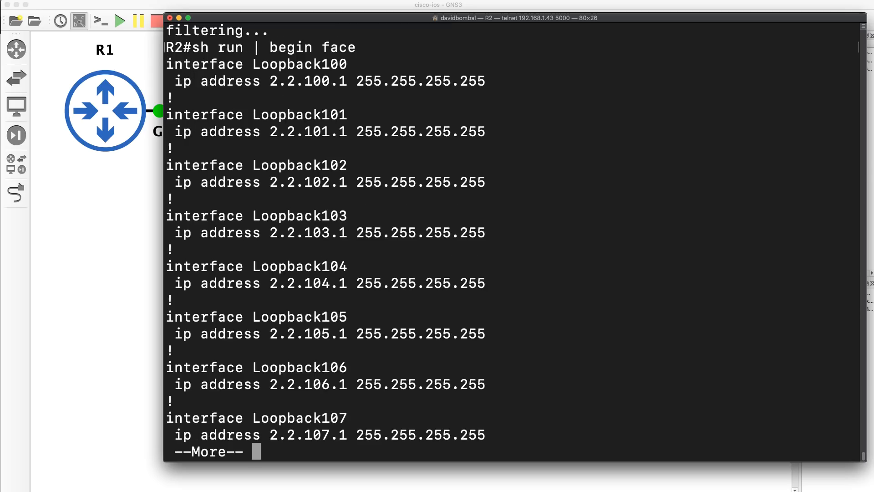
text(/router)
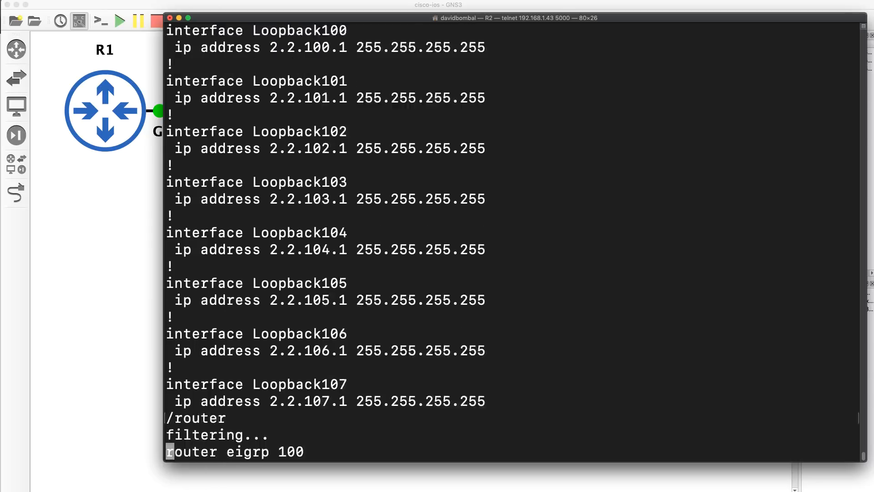
scroll(down, 3)
text(/)
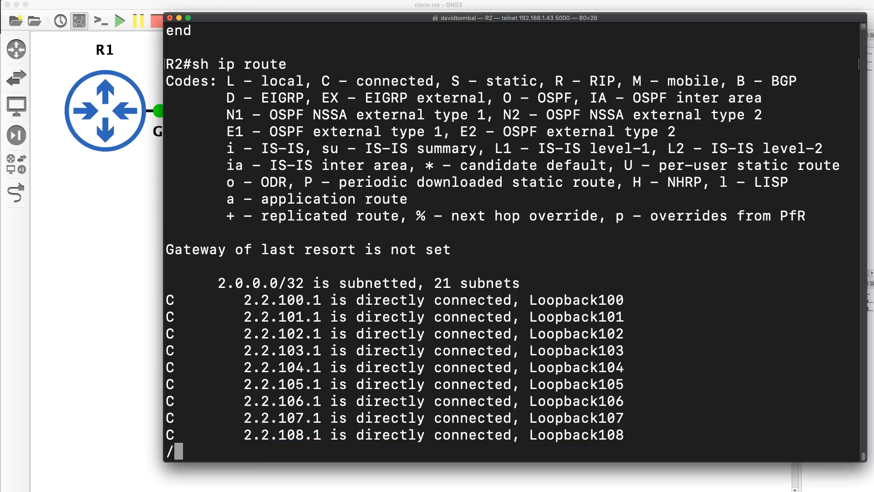
Search the paged routing table for '172' to show the EIGRP routes, then start a search for '192'
text(172)
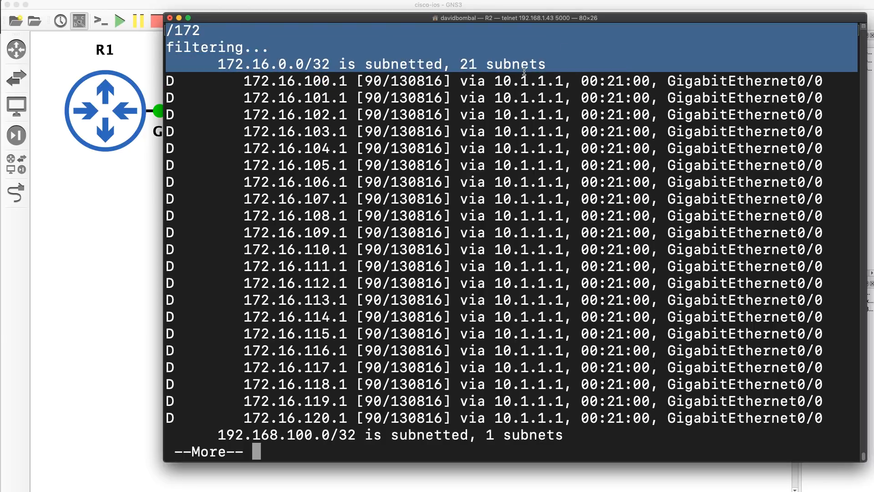
key(space)
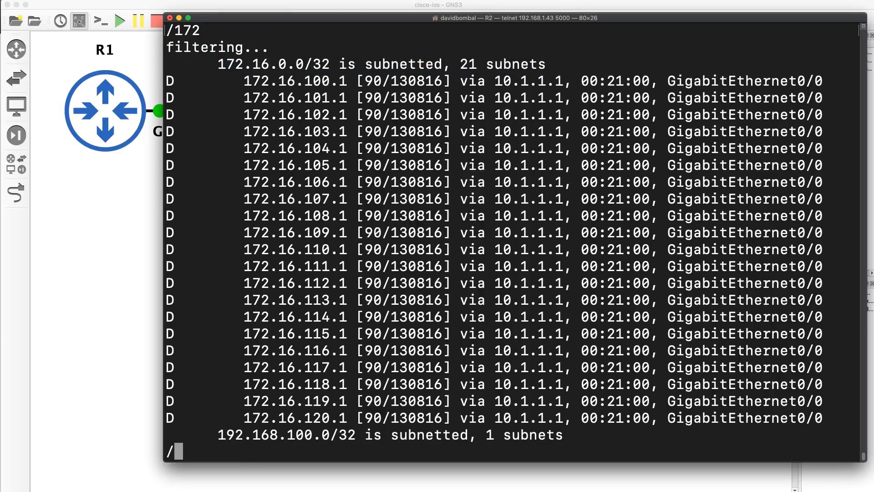
text(192)
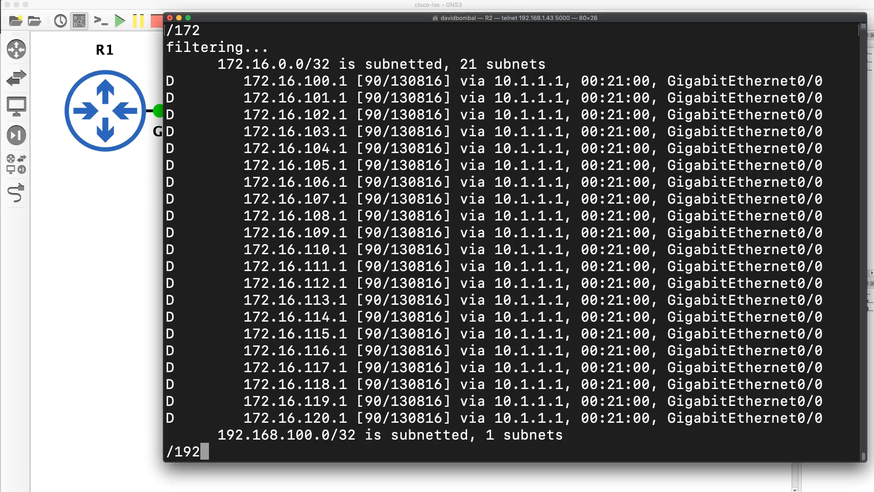